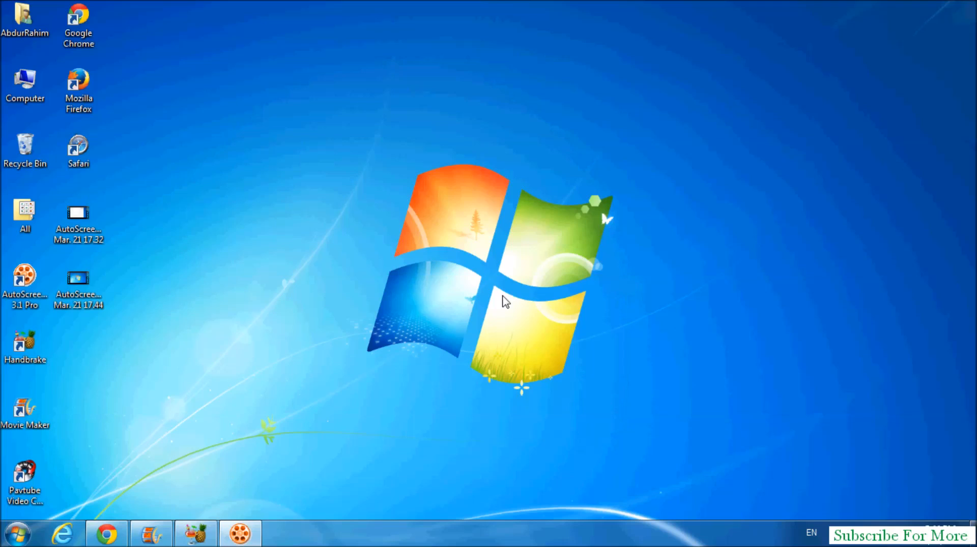
# - Launch Control Panel from the Start menu
pyautogui.click(15, 534)
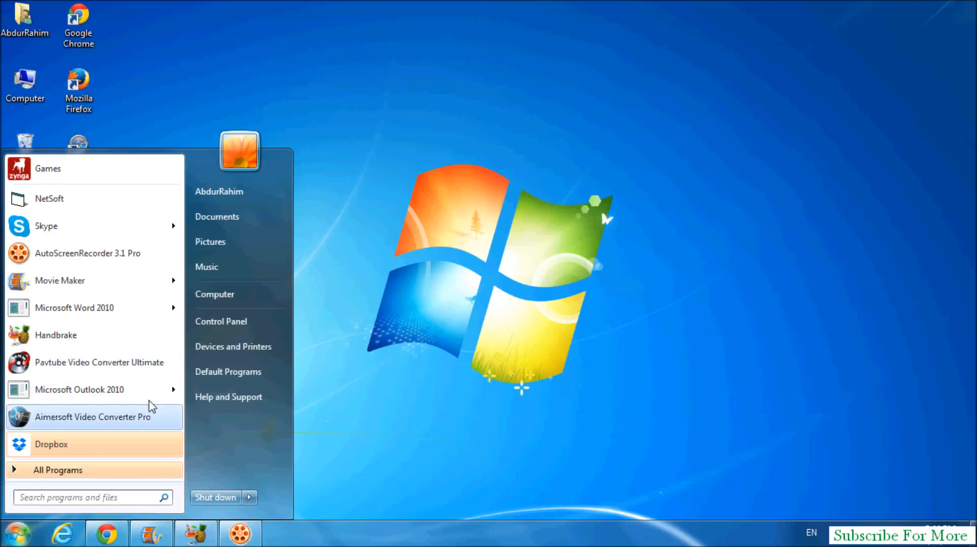
pyautogui.moveTo(221, 321)
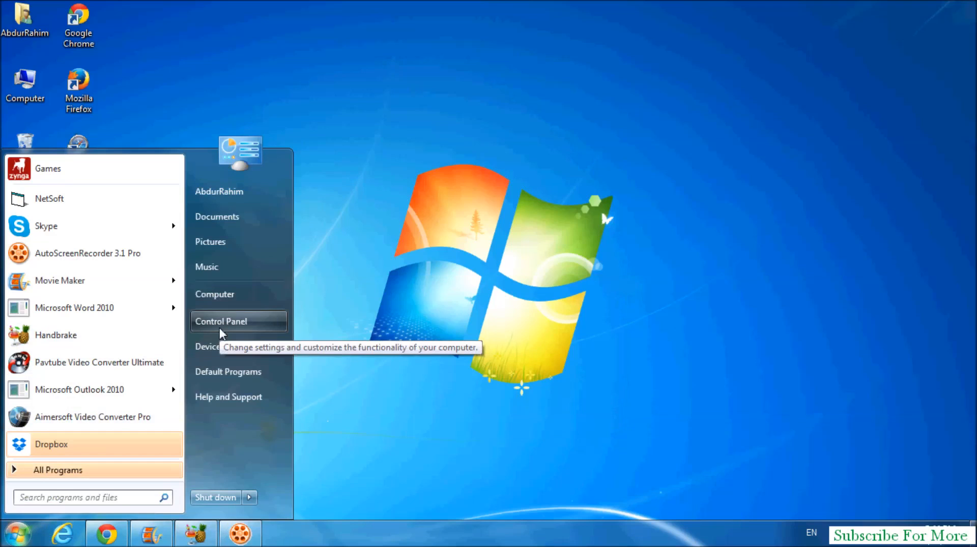
pyautogui.click(221, 321)
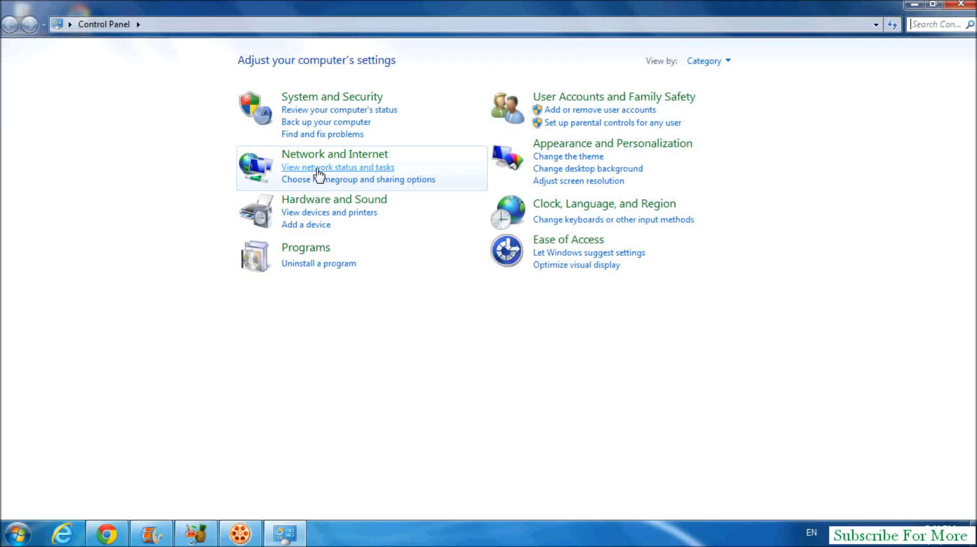
# - Reach Advanced sharing settings via Network and Sharing Center
pyautogui.click(338, 167)
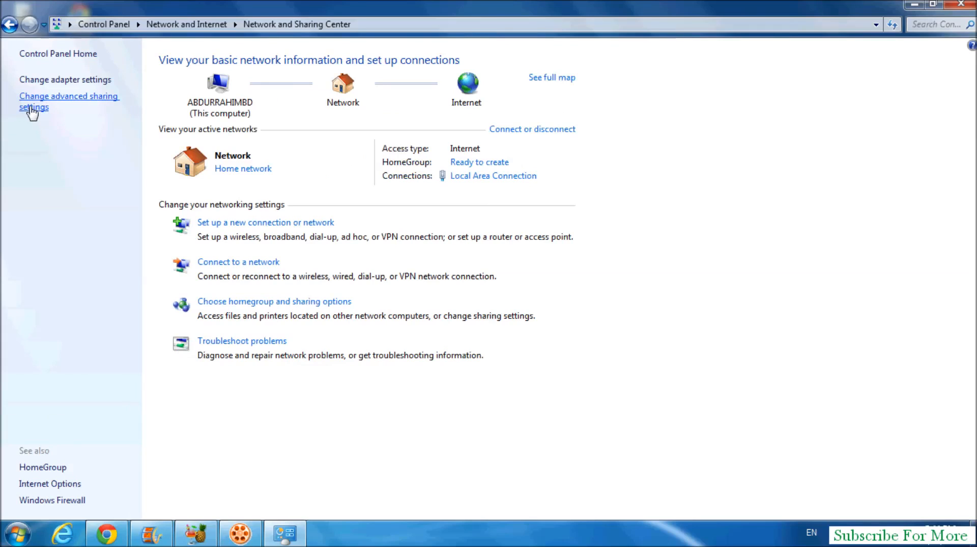
pyautogui.click(68, 101)
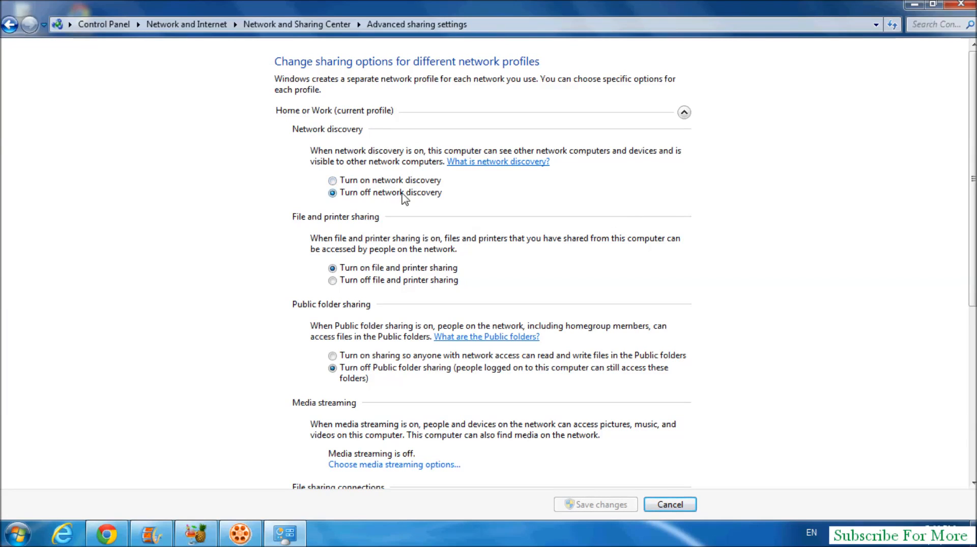
pyautogui.moveTo(328, 187)
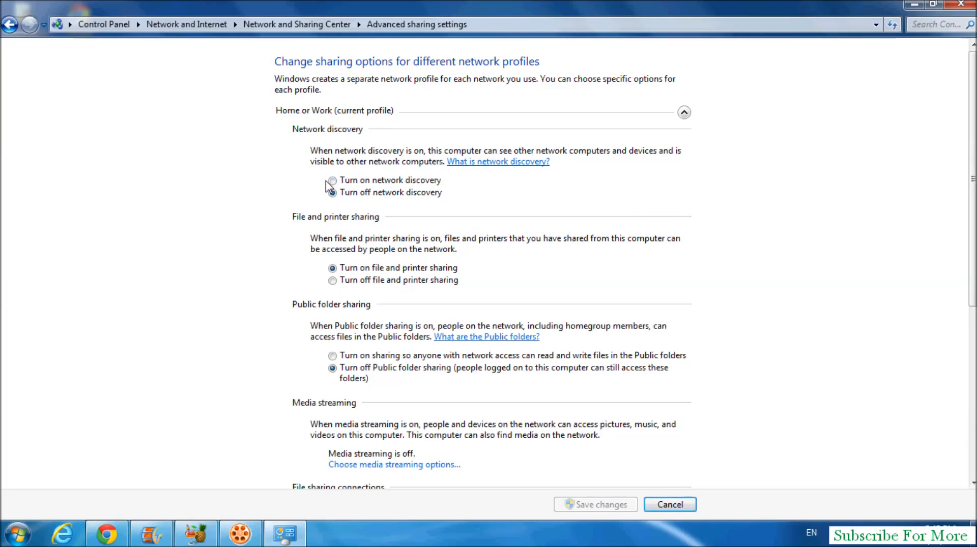
# - Enable network discovery for Home or Work, save changes, and close the window
pyautogui.click(333, 180)
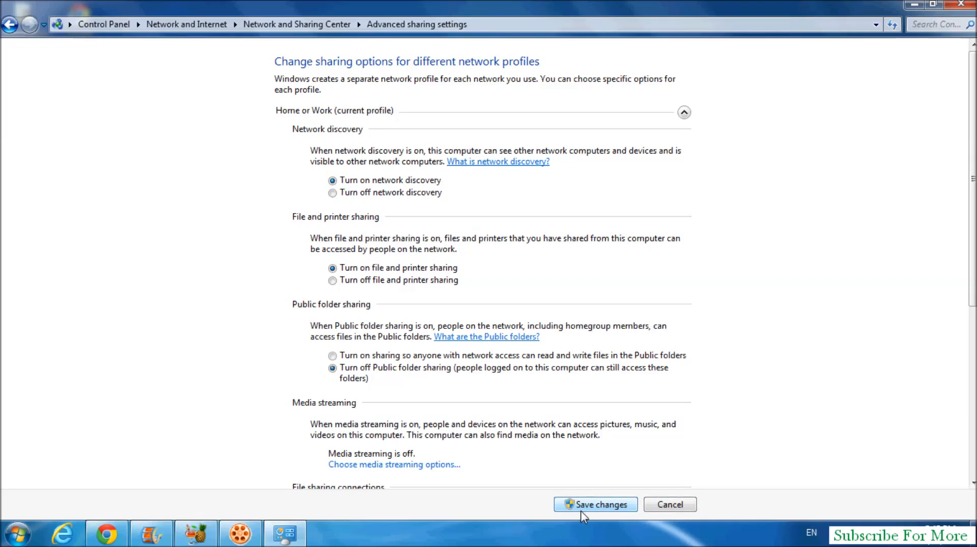
pyautogui.click(593, 505)
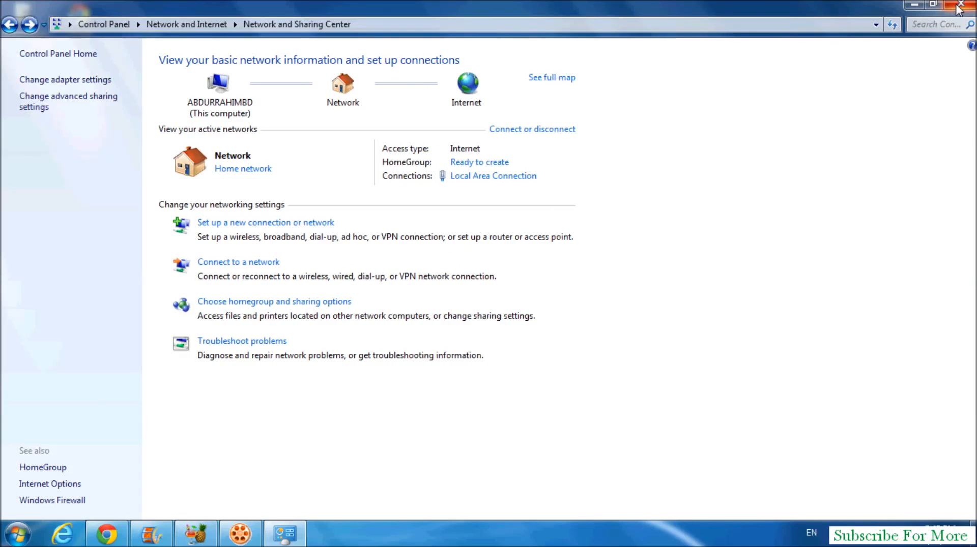
pyautogui.click(965, 4)
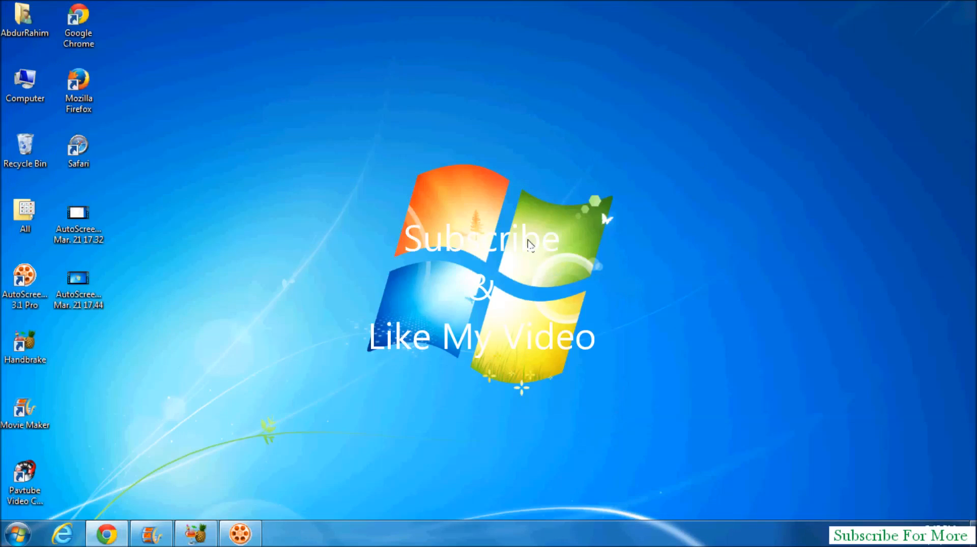